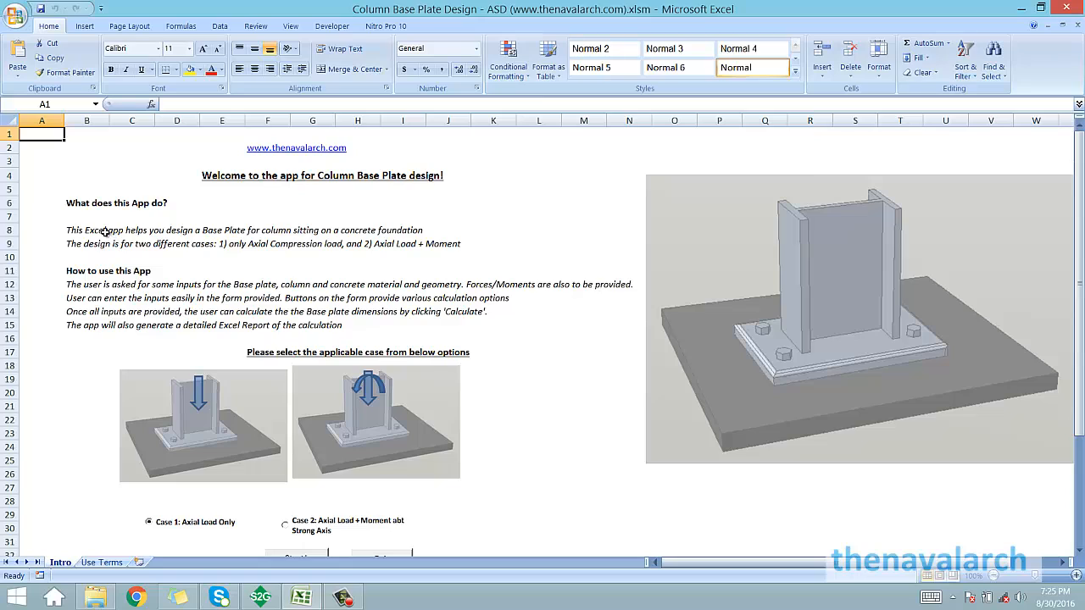
mouse_move(566, 323)
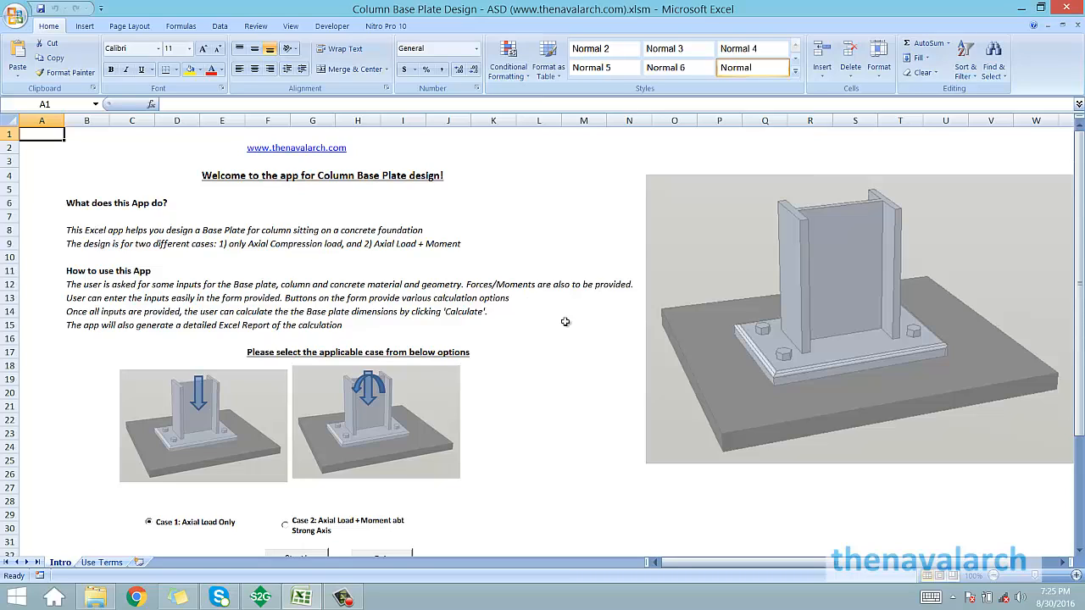
mouse_move(734, 328)
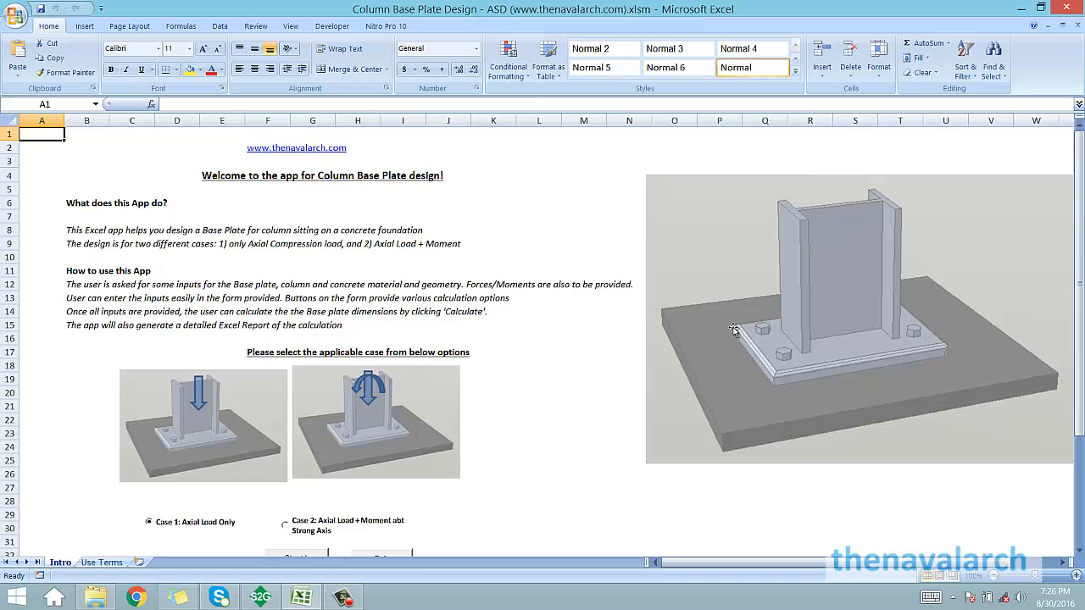
mouse_move(620, 347)
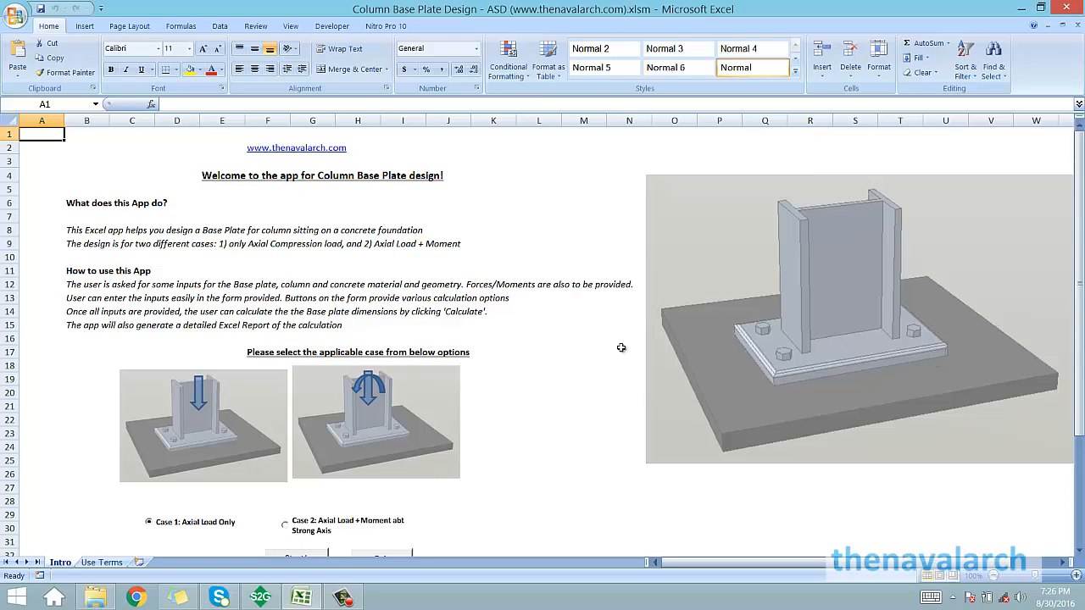
mouse_move(534, 311)
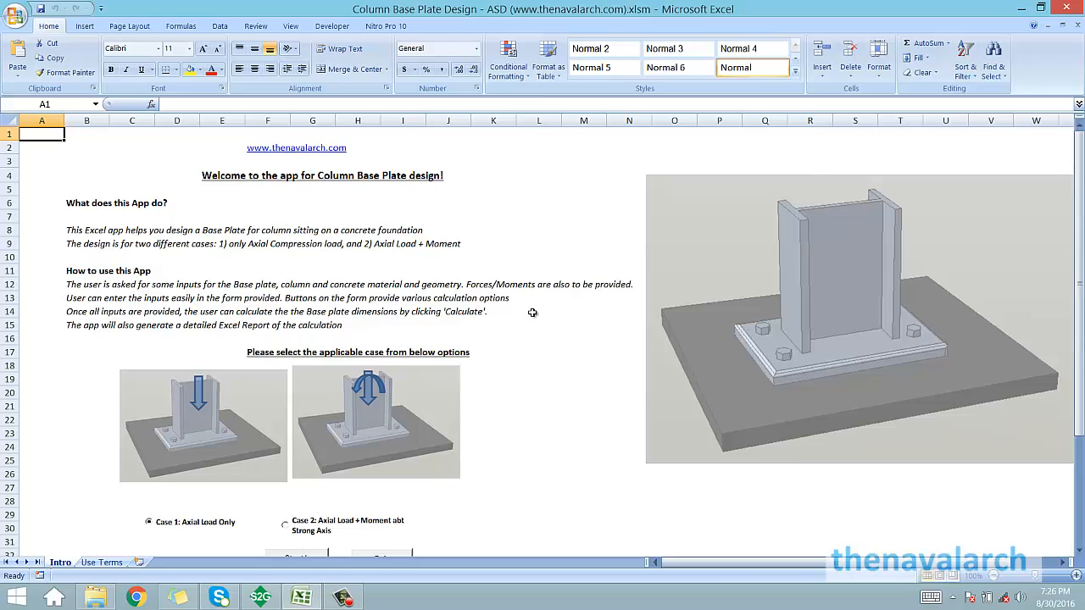
mouse_move(831, 236)
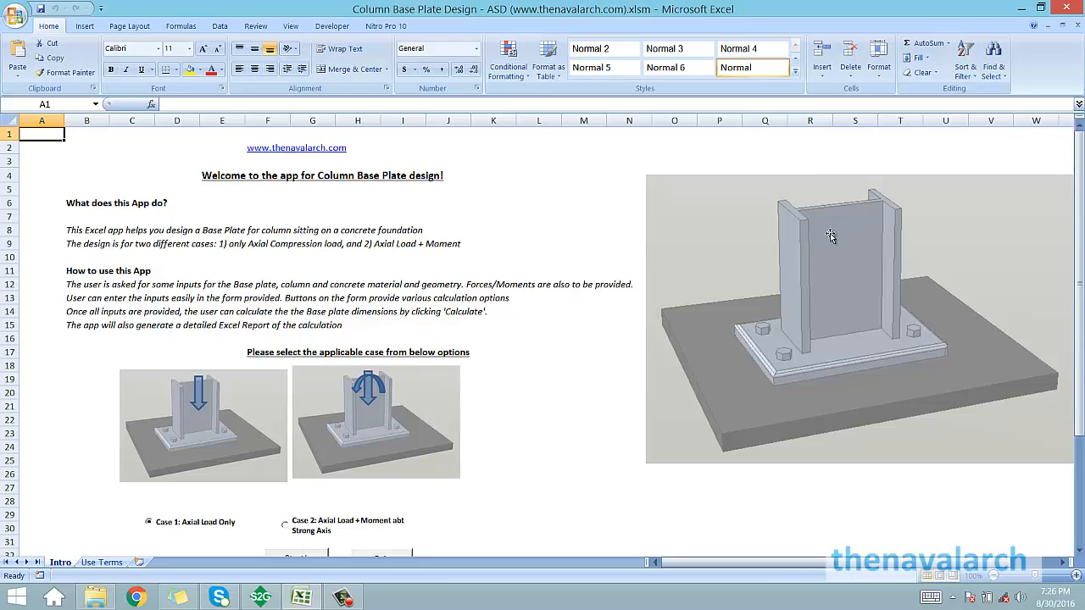
mouse_move(790, 258)
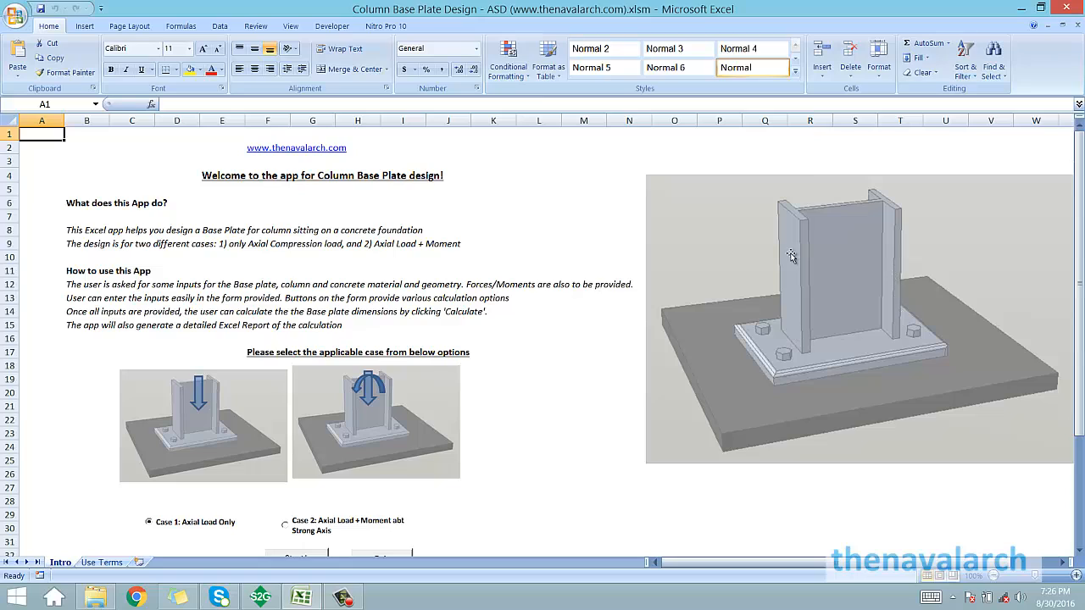
mouse_move(491, 379)
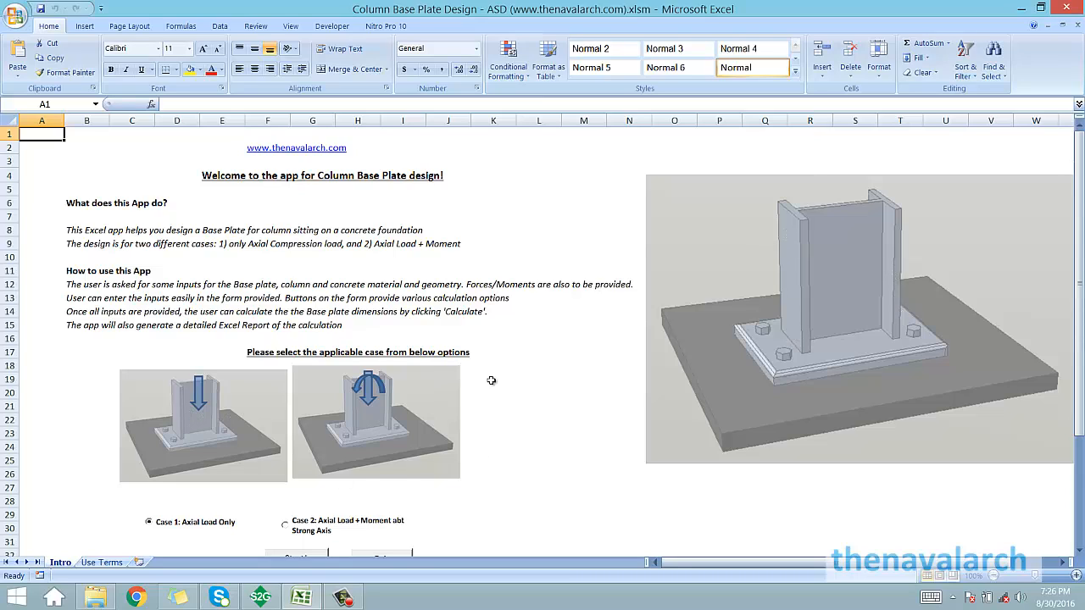
mouse_move(593, 366)
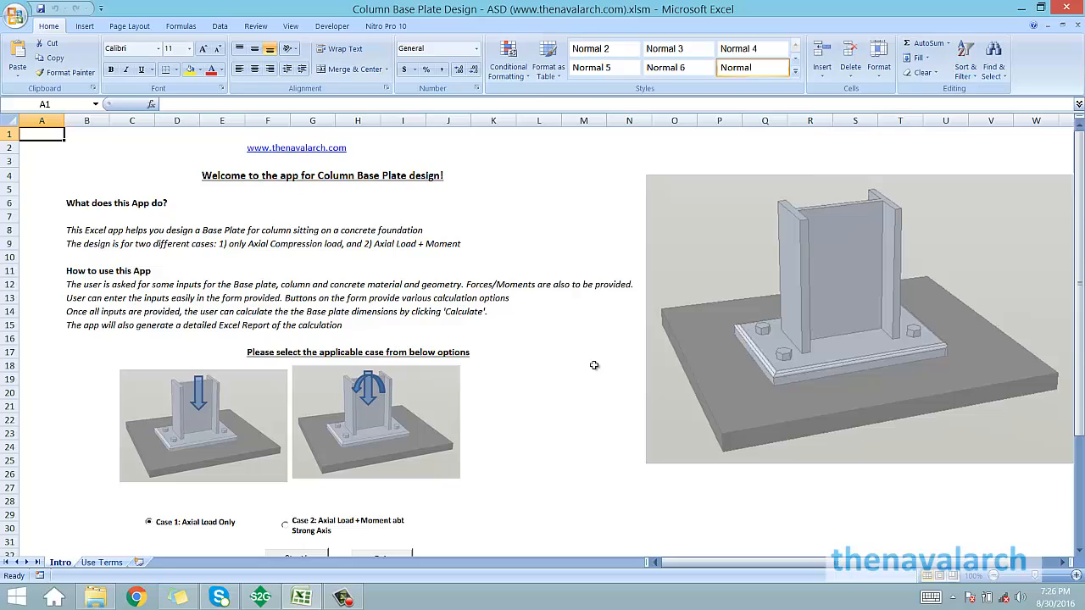
mouse_move(548, 332)
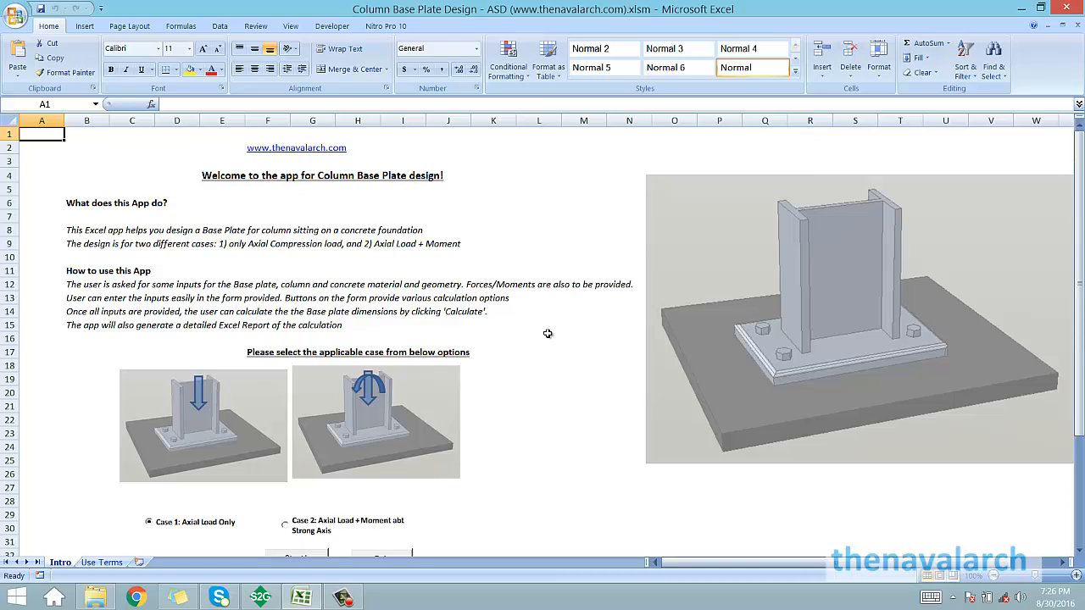
- Select Case 1 on the Intro sheet and start the axially loaded base plate design form
scroll("down", 3)
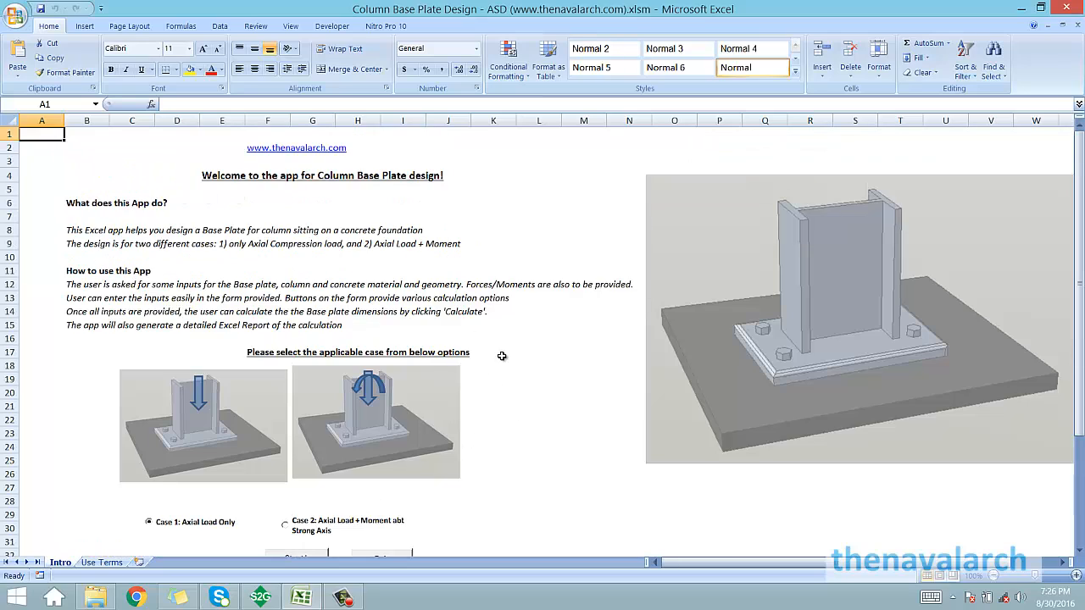
left_click(86, 299)
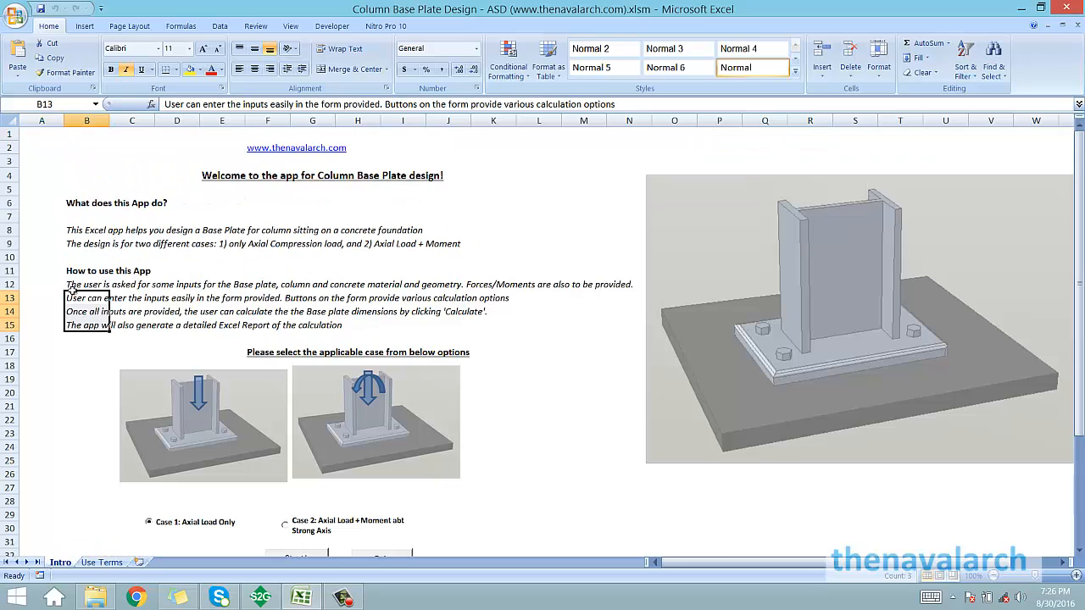
left_click(495, 299)
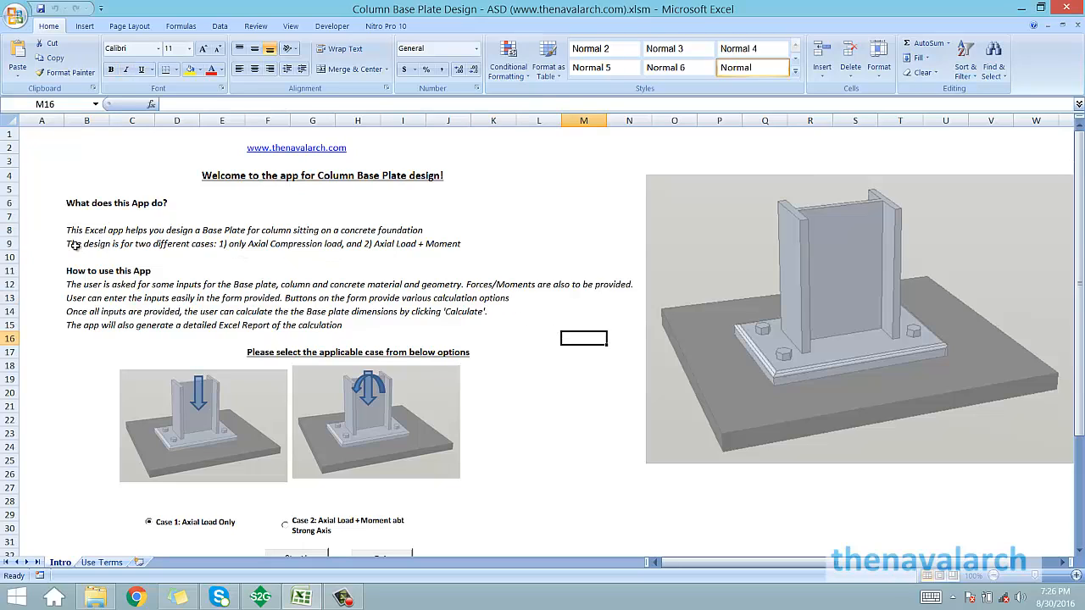
left_click(86, 244)
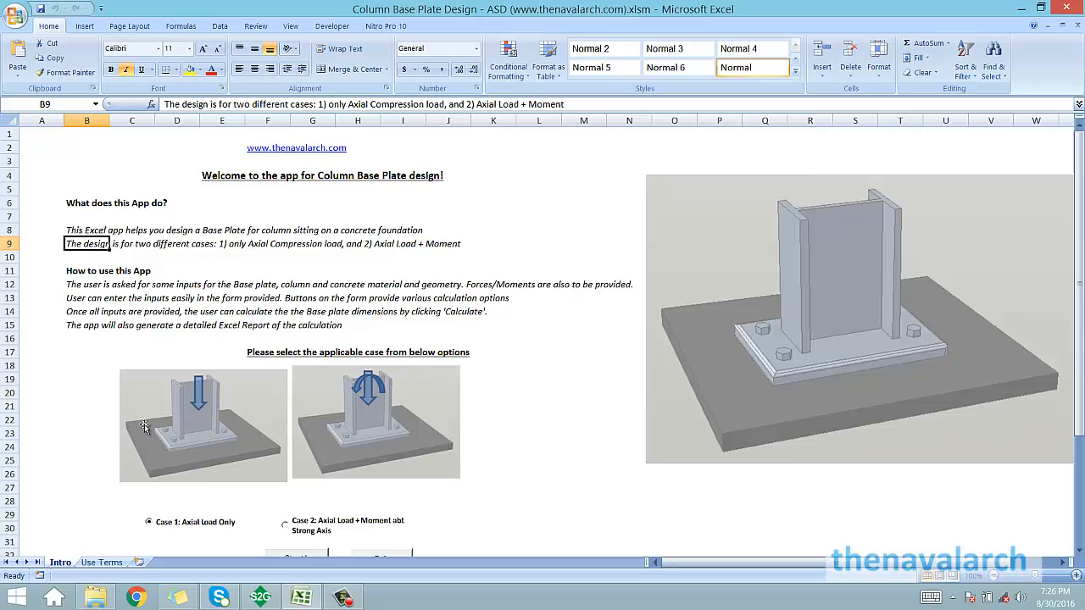
mouse_move(193, 416)
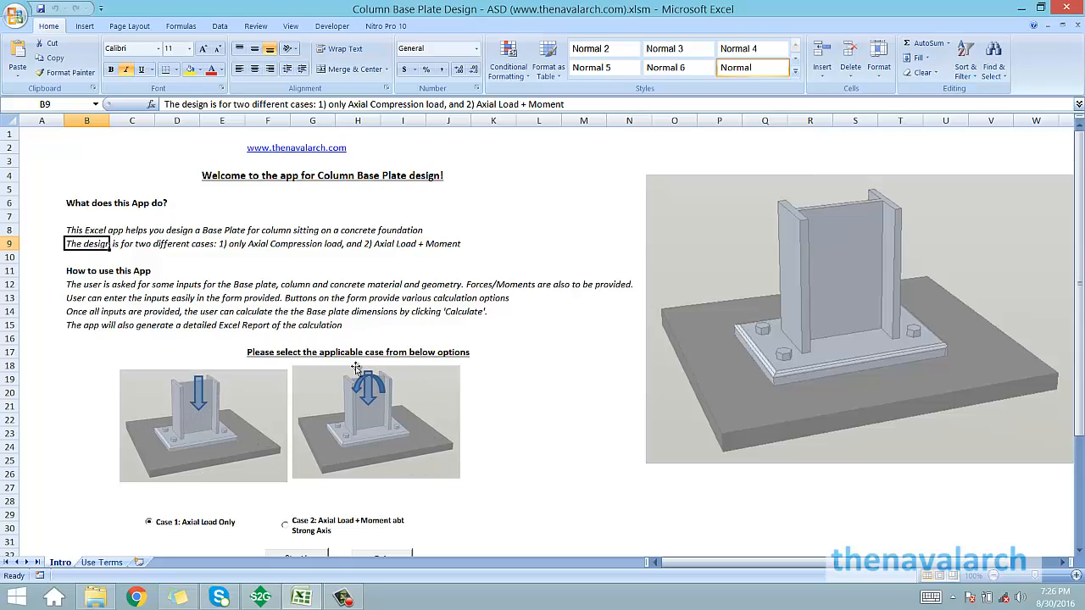
mouse_move(366, 377)
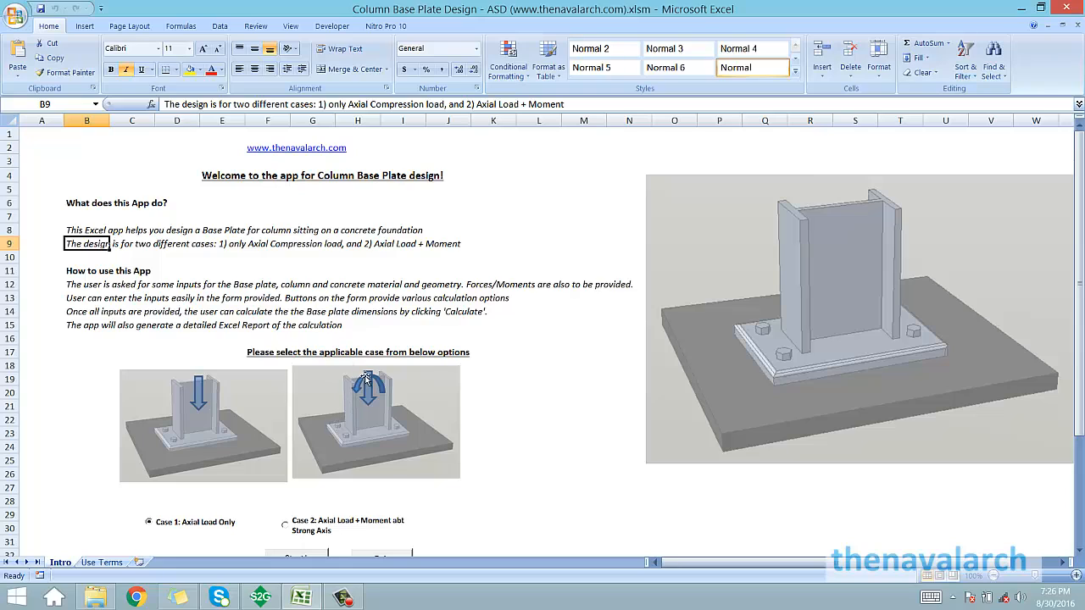
scroll("down", 3)
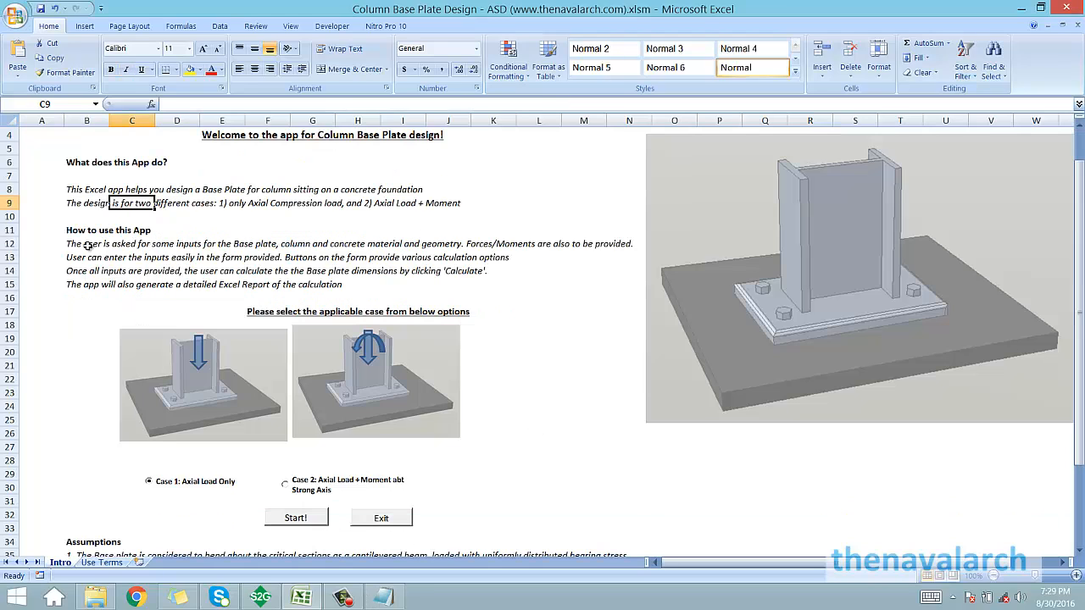
left_click(86, 244)
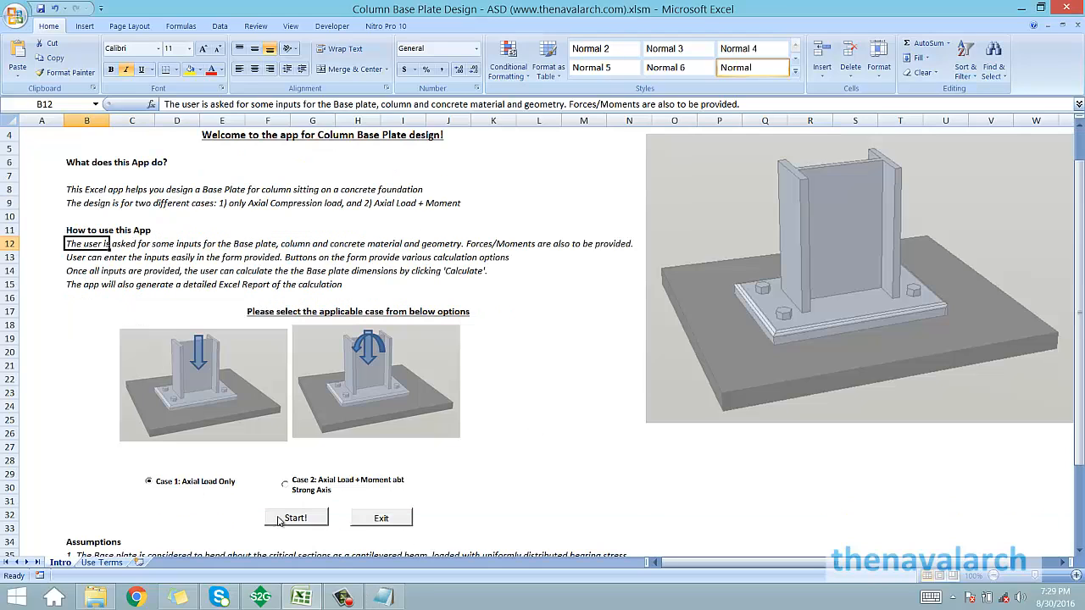
left_click(295, 518)
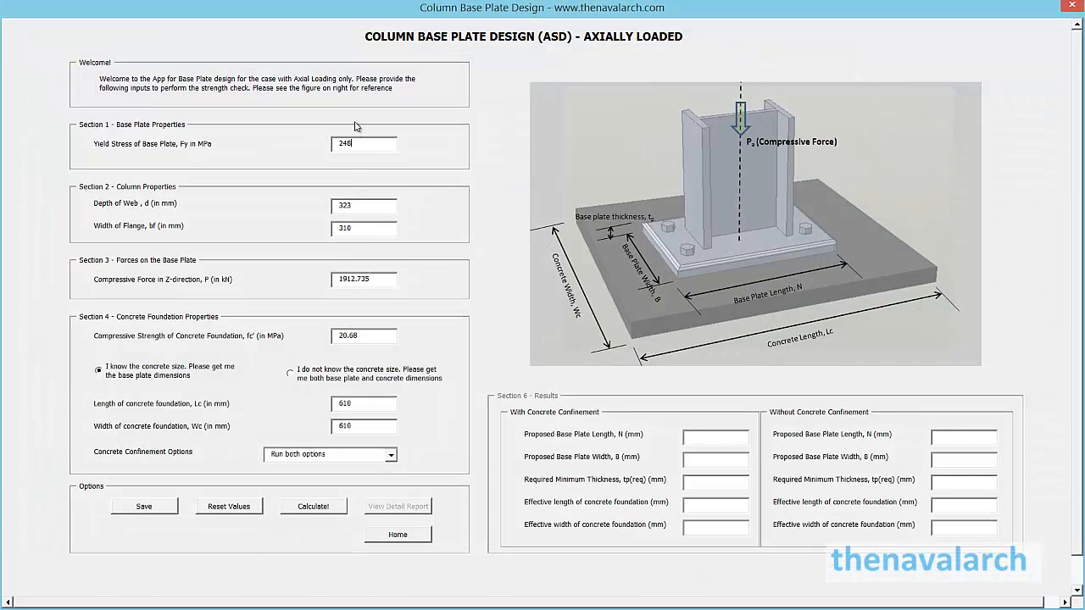
mouse_move(282, 407)
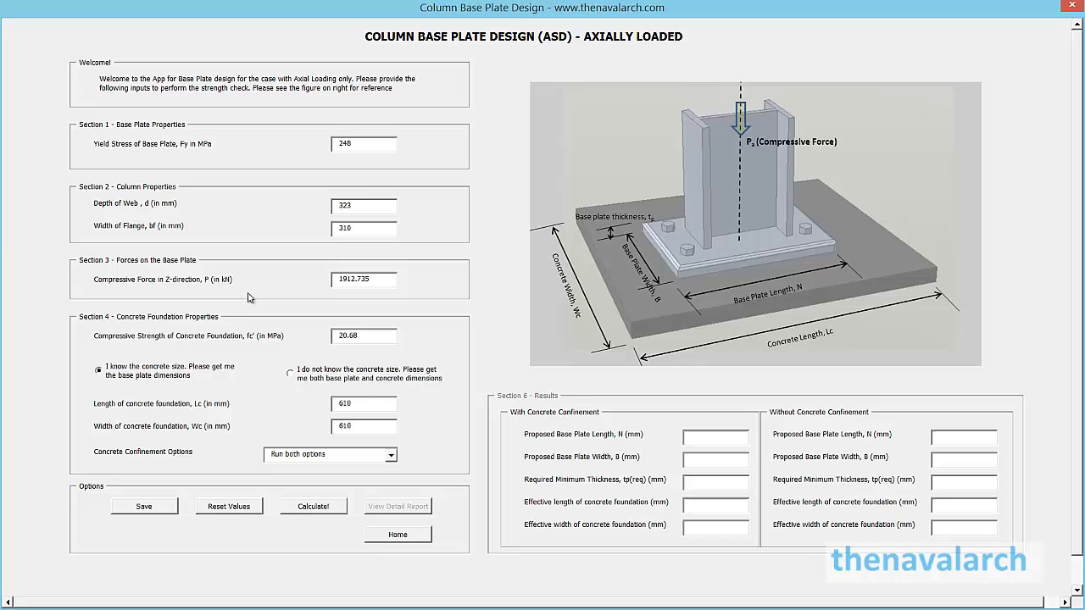
mouse_move(203, 188)
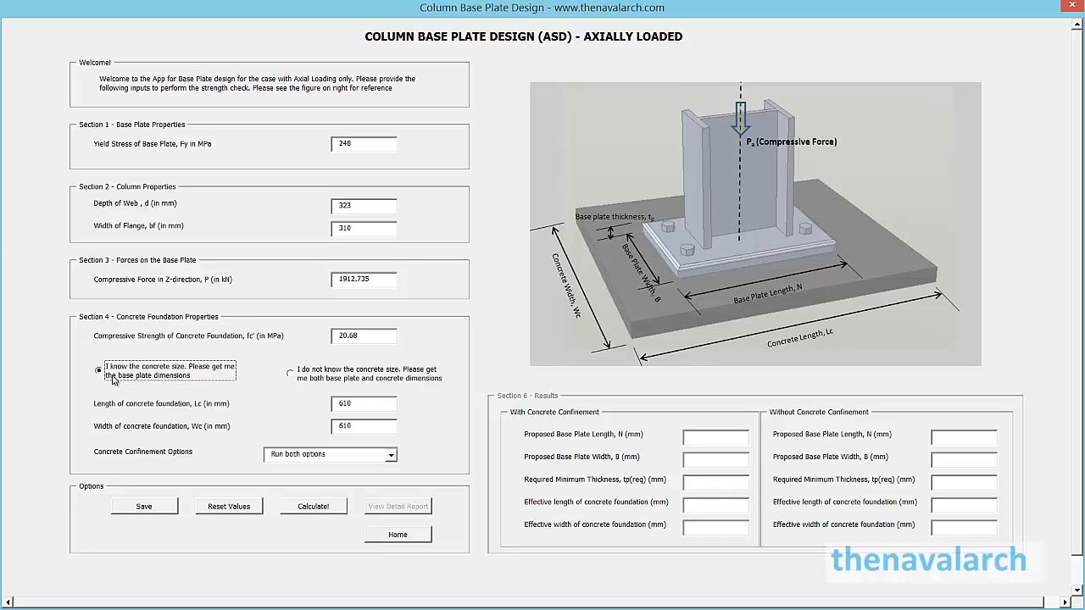
mouse_move(348, 406)
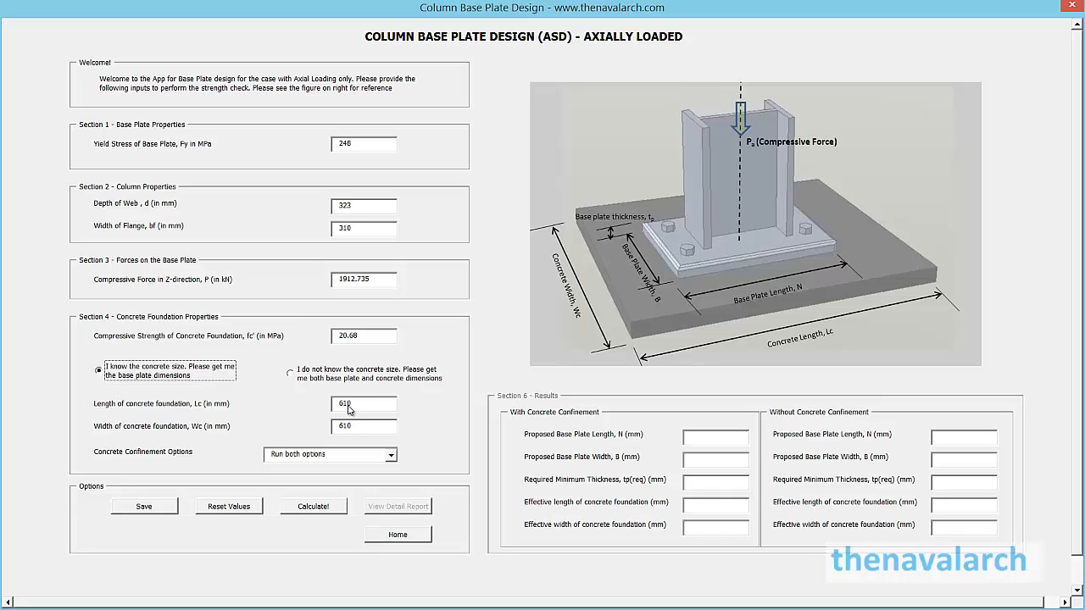
mouse_move(349, 380)
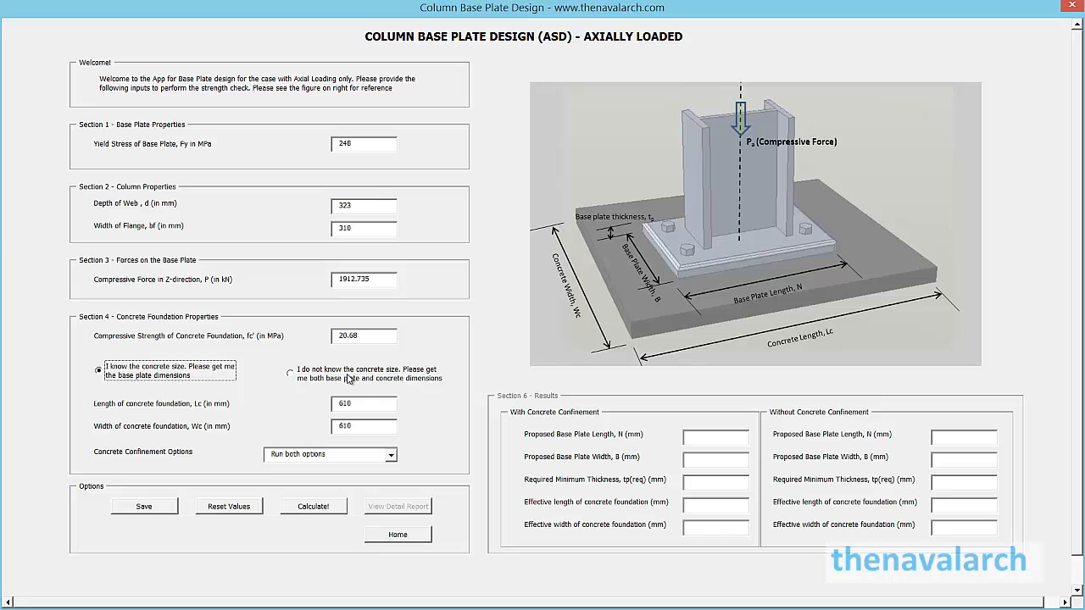
- Mark the concrete foundation size as unknown so its dimensions are worked out too
left_click(290, 373)
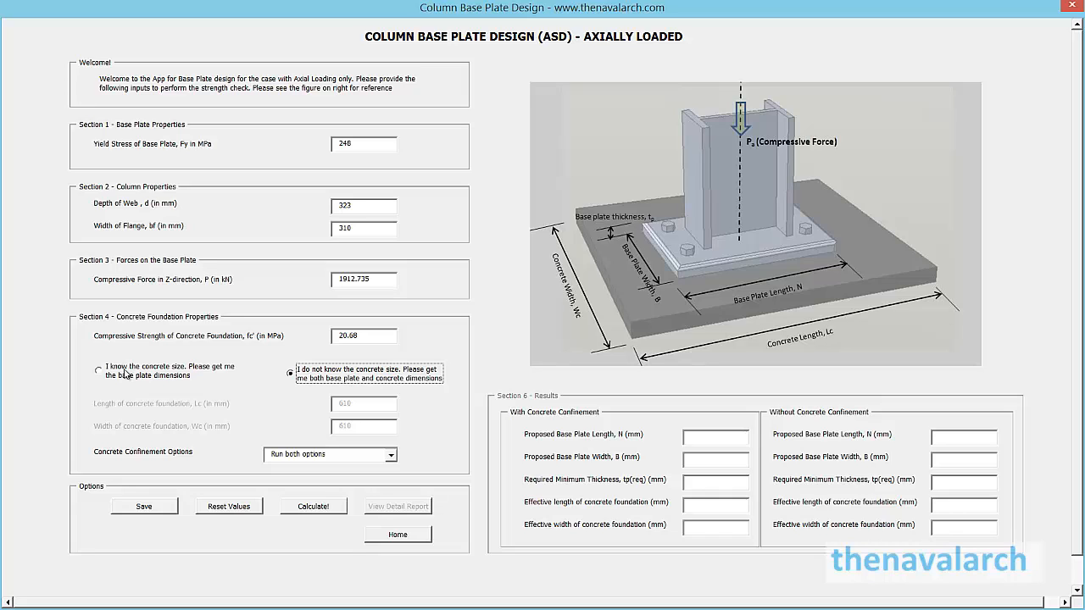
- Revert to known 610 by 610 mm concrete and choose no concrete confinement
left_click(98, 369)
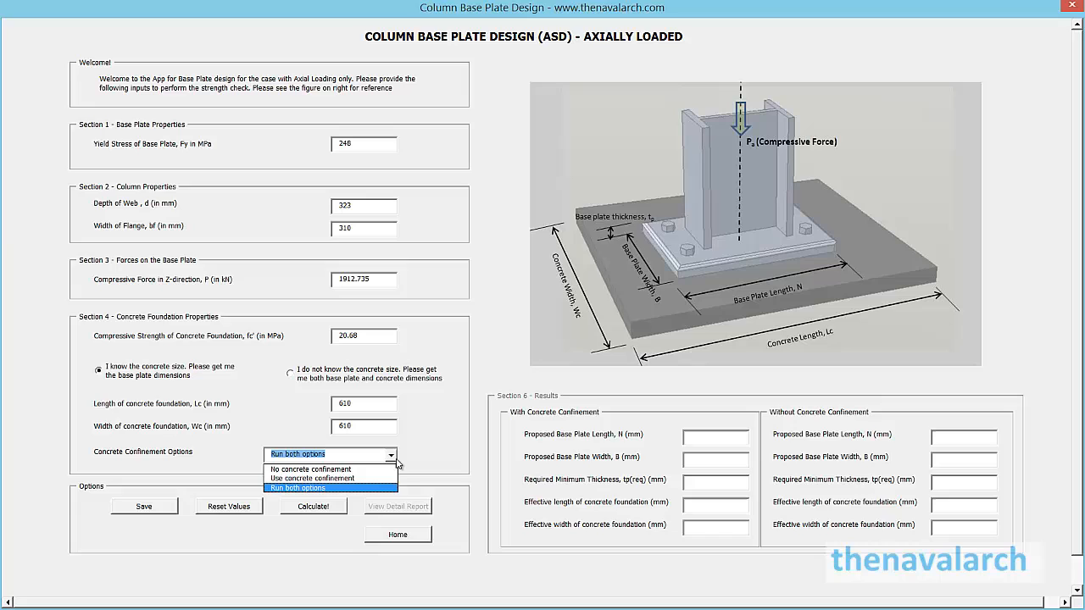
mouse_move(329, 478)
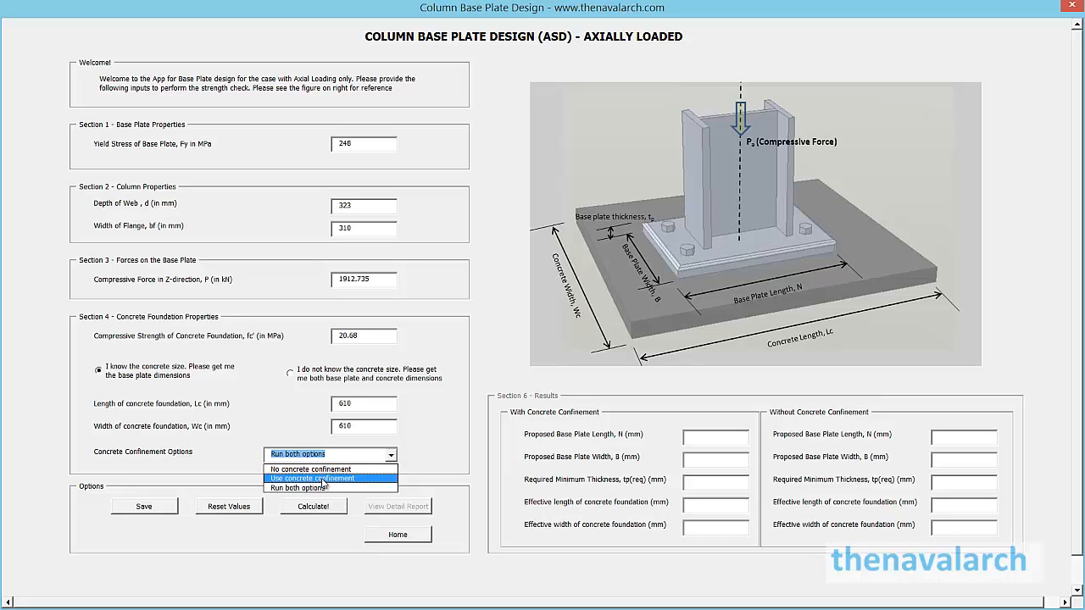
left_click(322, 478)
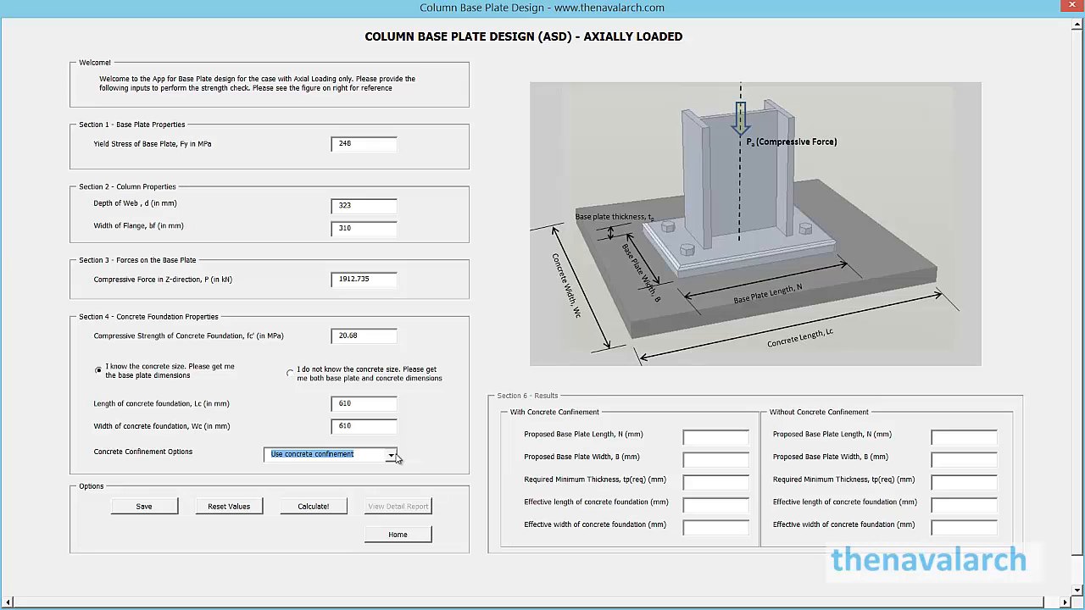
mouse_move(400, 457)
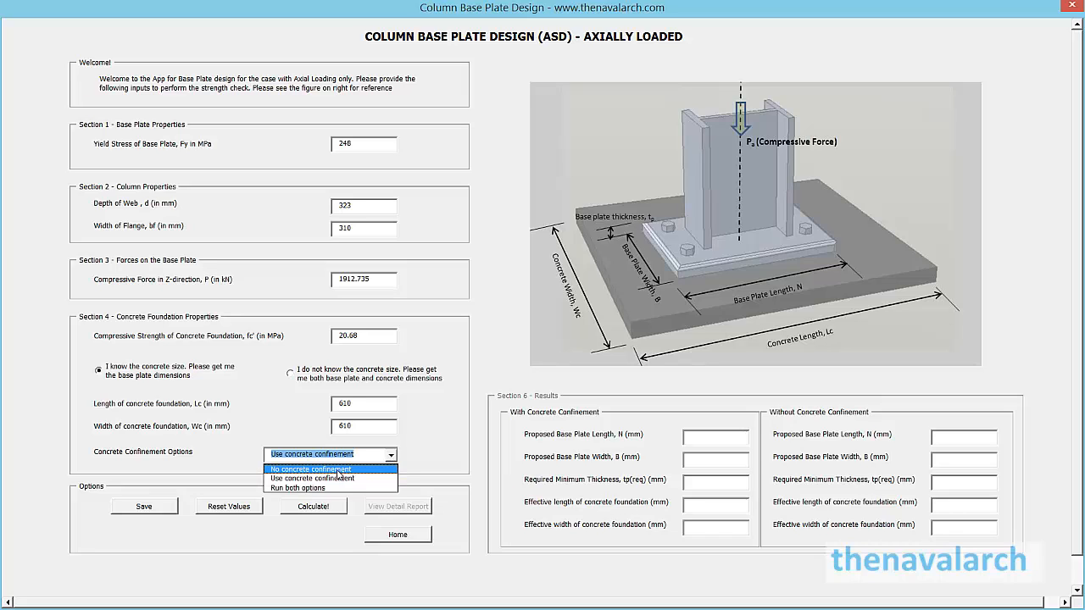
left_click(310, 468)
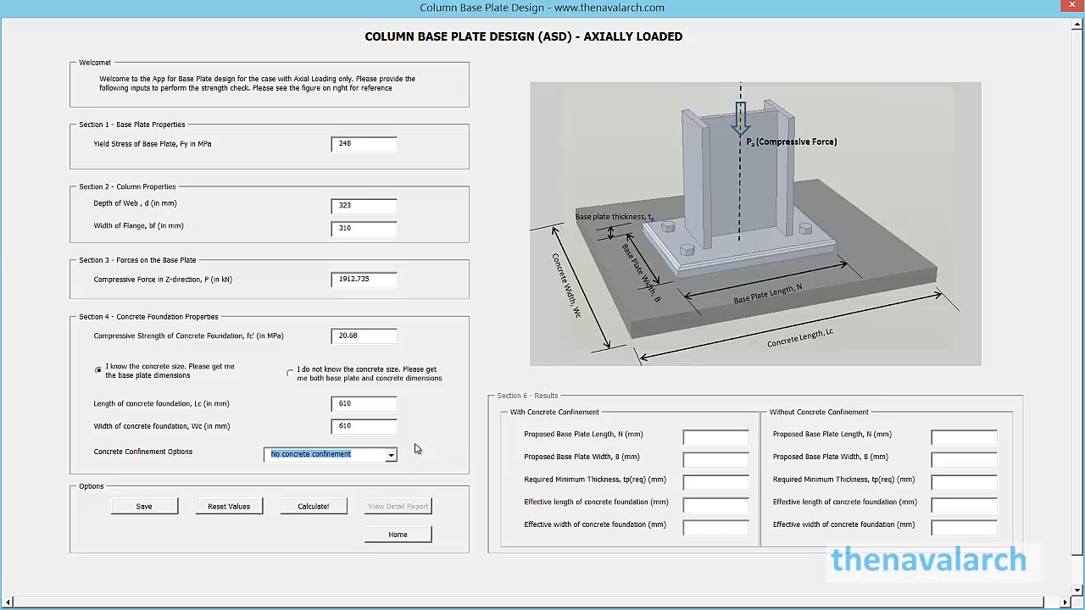
mouse_move(441, 437)
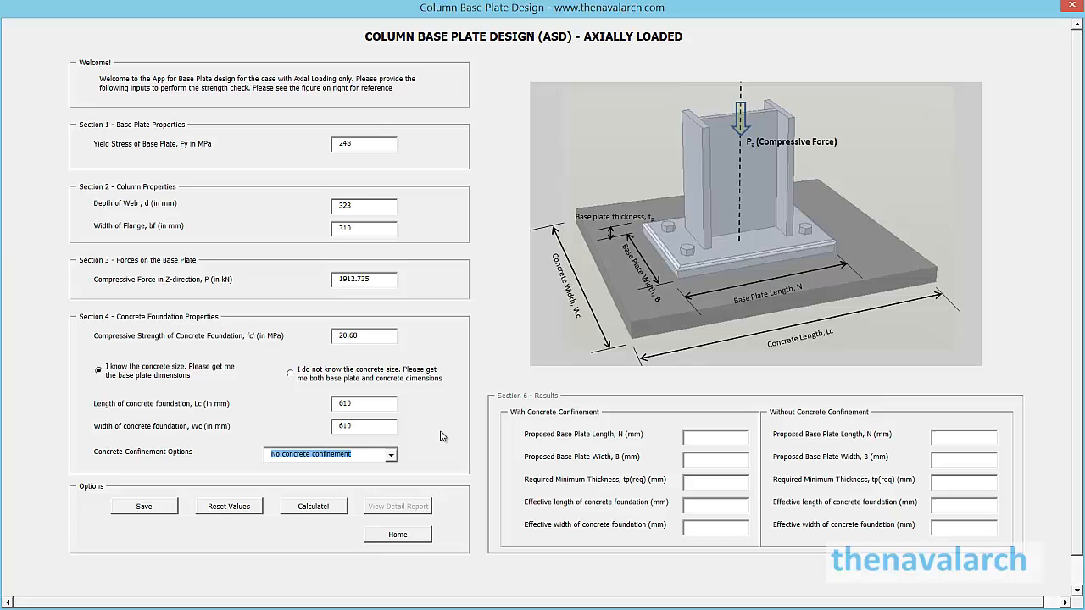
mouse_move(394, 461)
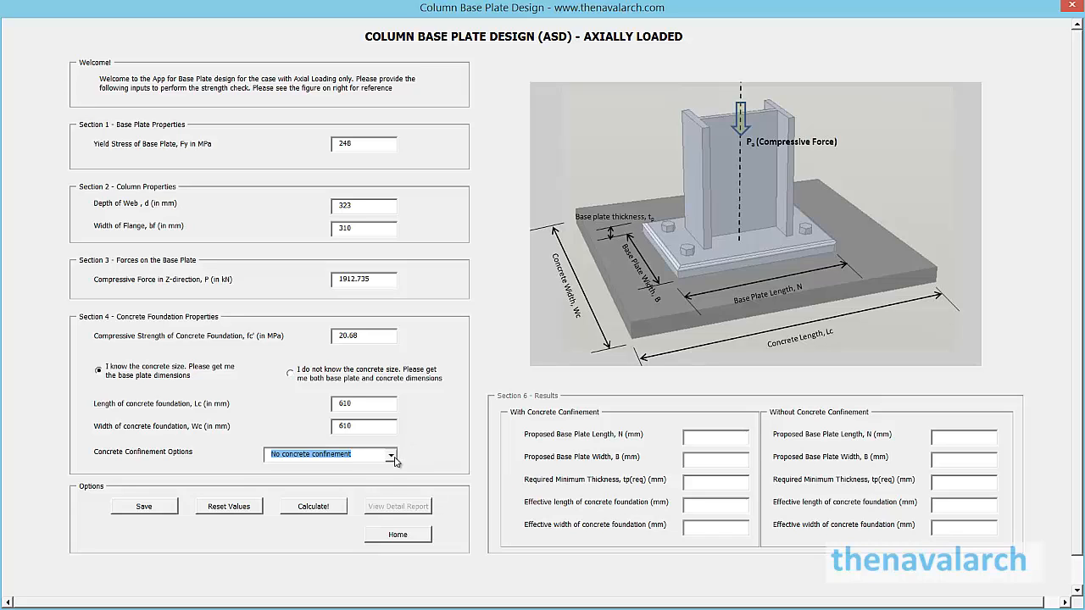
- Change the confinement option to run both the confined and unconfined cases
left_click(393, 455)
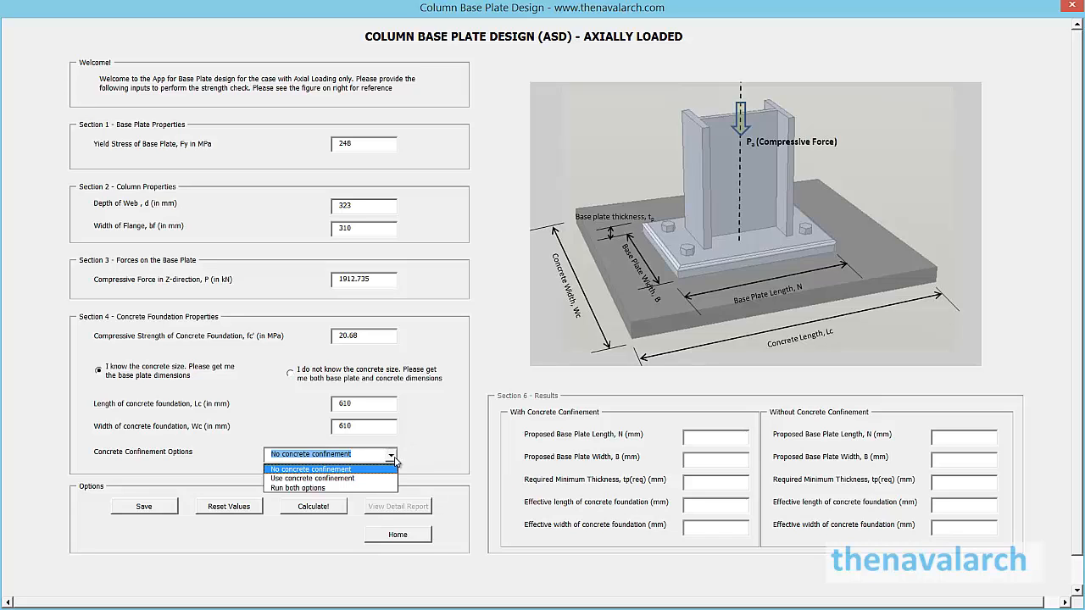
left_click(311, 468)
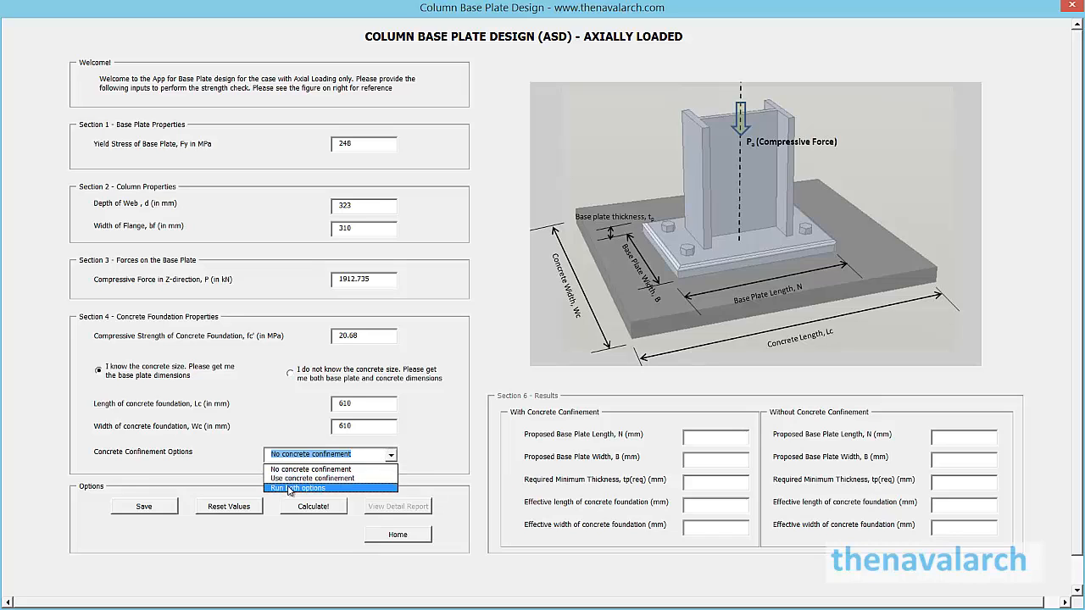
left_click(297, 488)
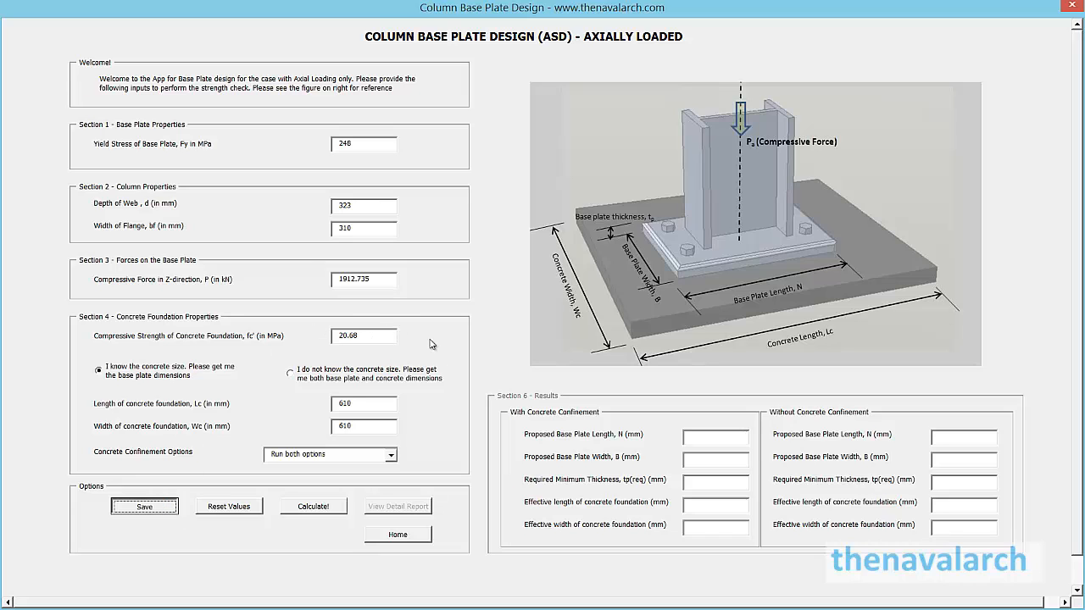
- Save the inputs and calculate plates: 511×460×36 mm confined, 550×500×40 mm unconfined
left_click(144, 506)
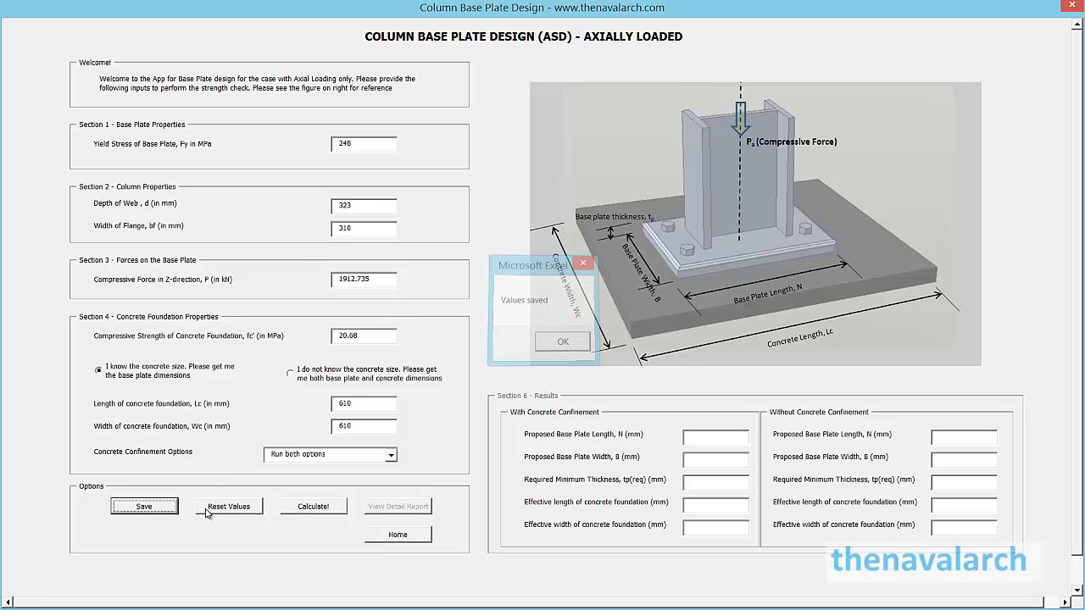
left_click(563, 341)
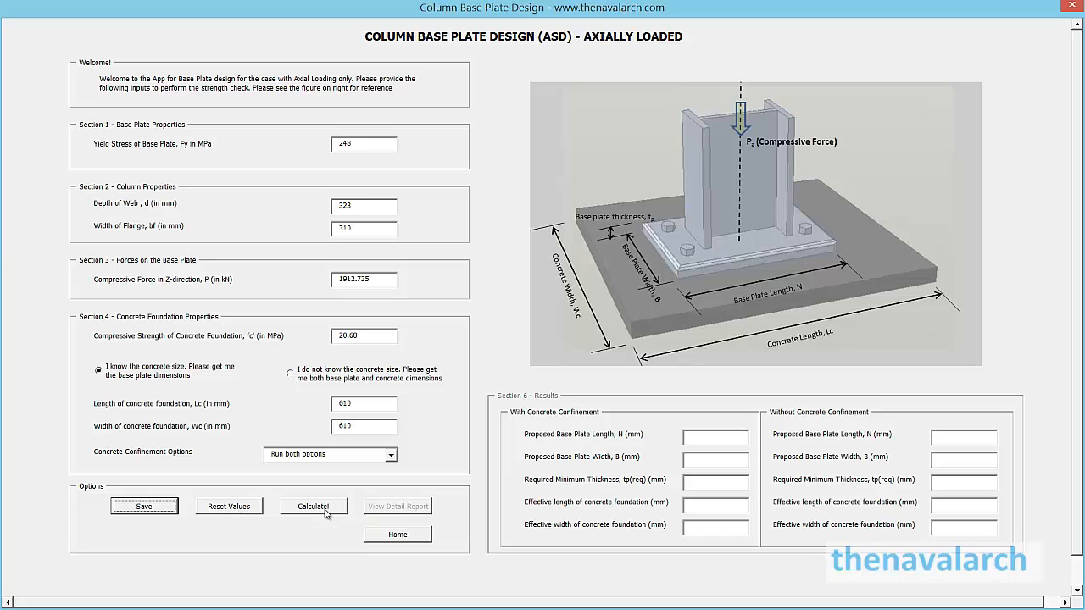
mouse_move(312, 505)
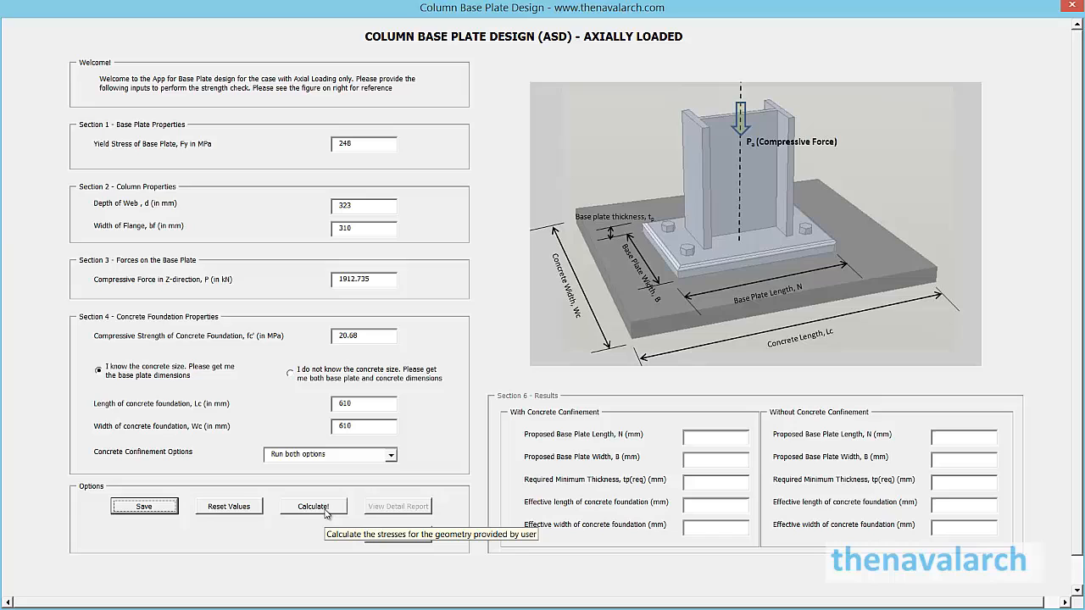
left_click(312, 505)
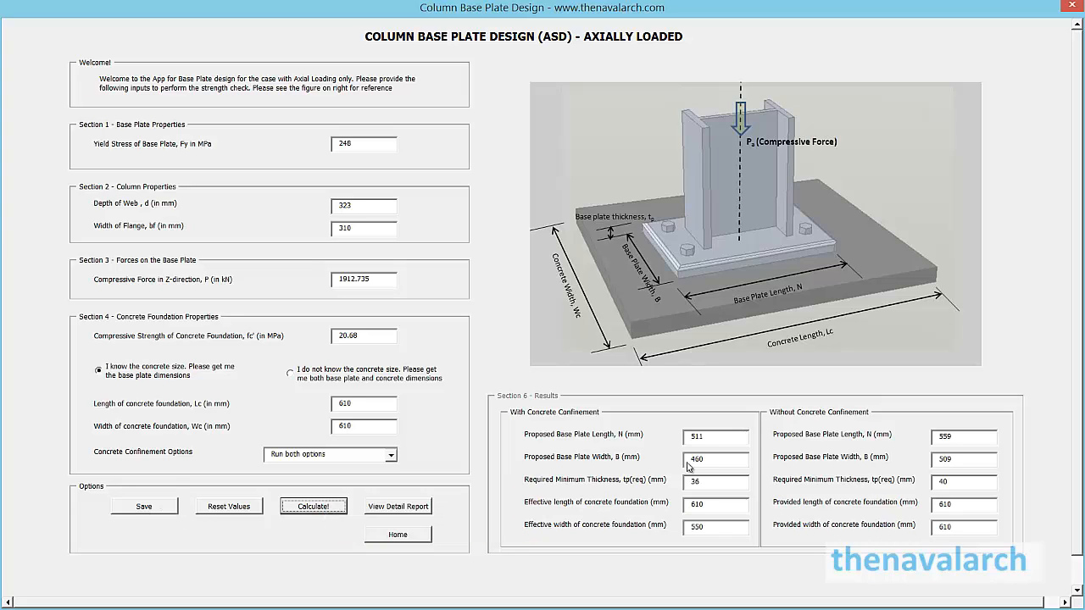
mouse_move(559, 462)
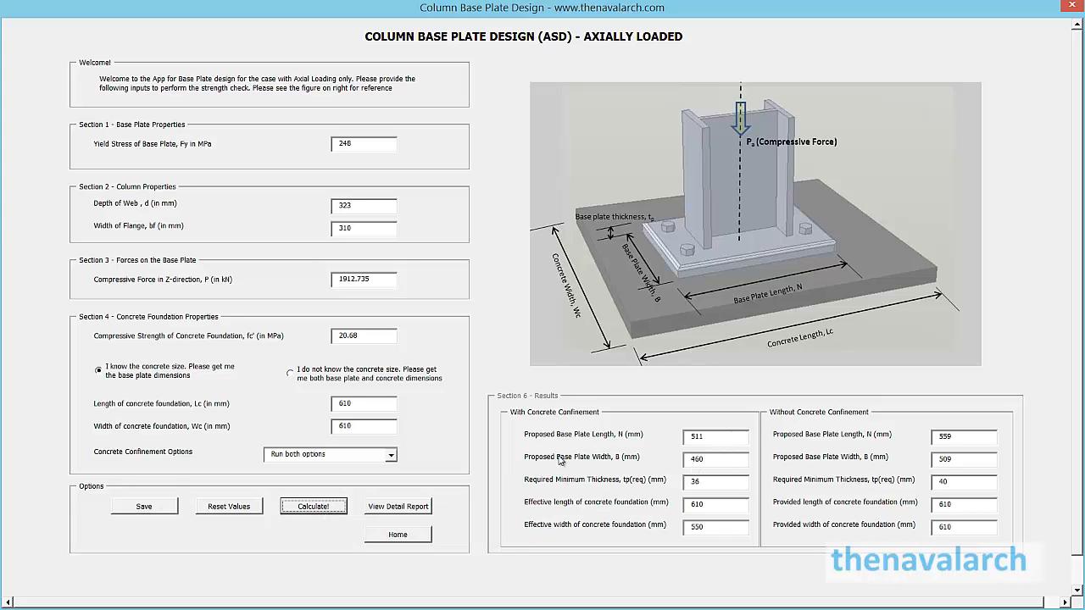
mouse_move(814, 427)
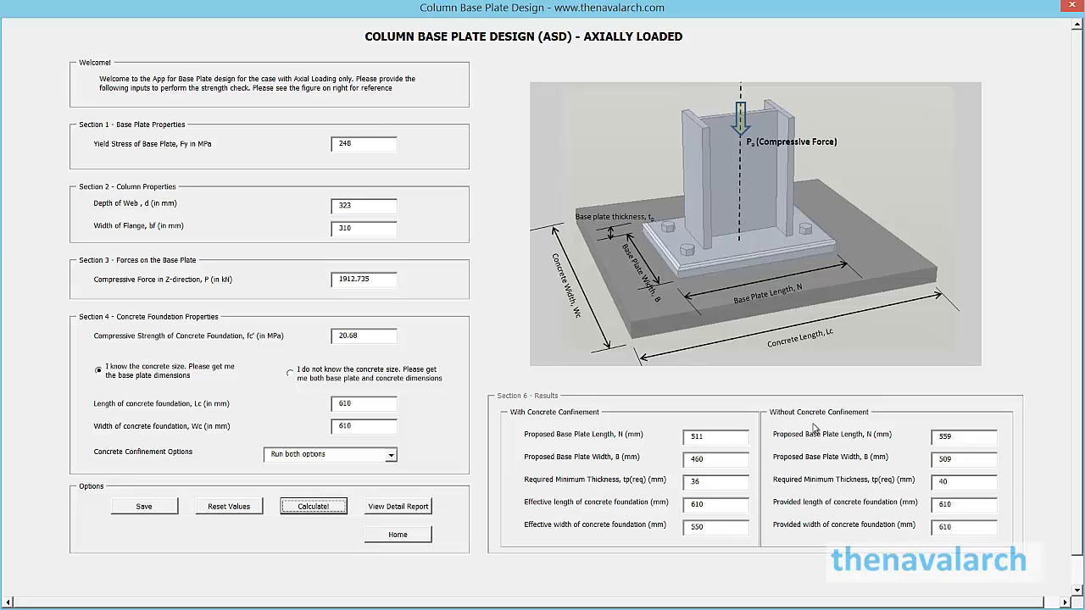
mouse_move(410, 509)
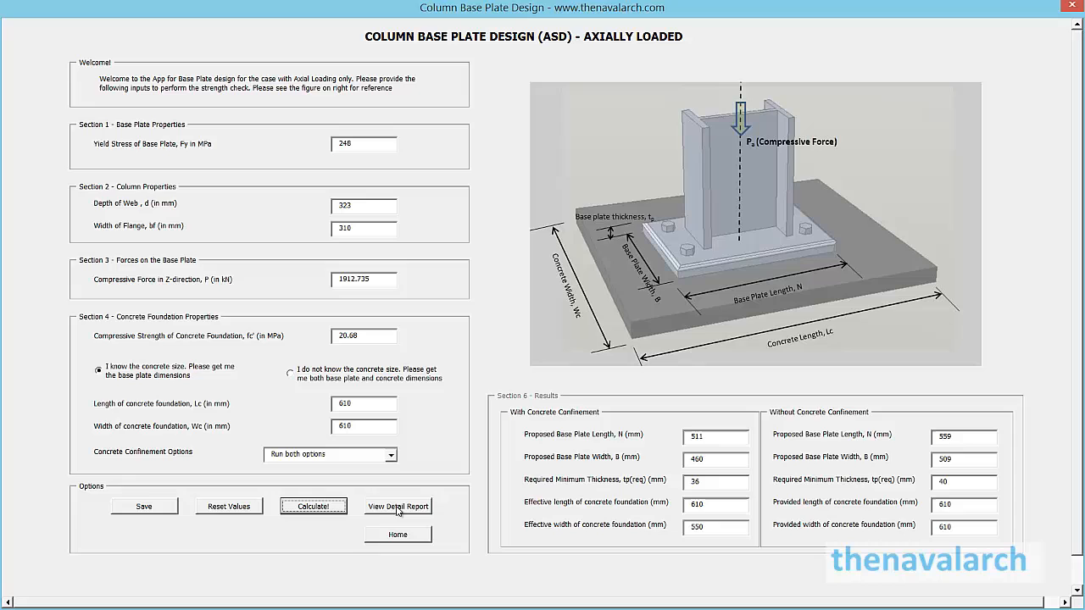
- Generate the detailed report, review the Smallest and Largest Plate sheets, then go back to the form
left_click(396, 505)
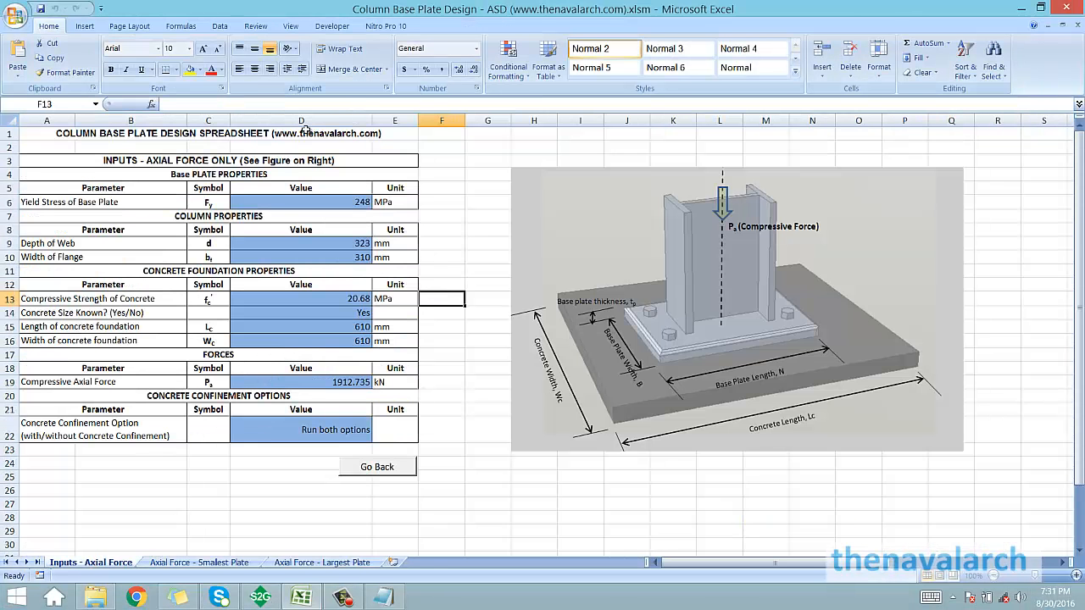
left_click(200, 563)
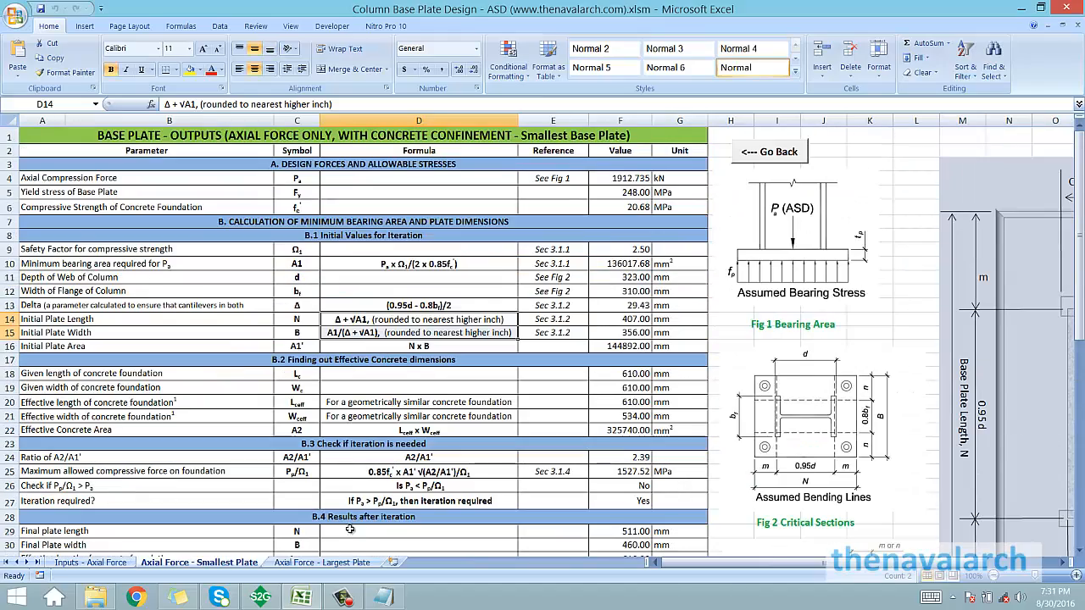
left_click(322, 563)
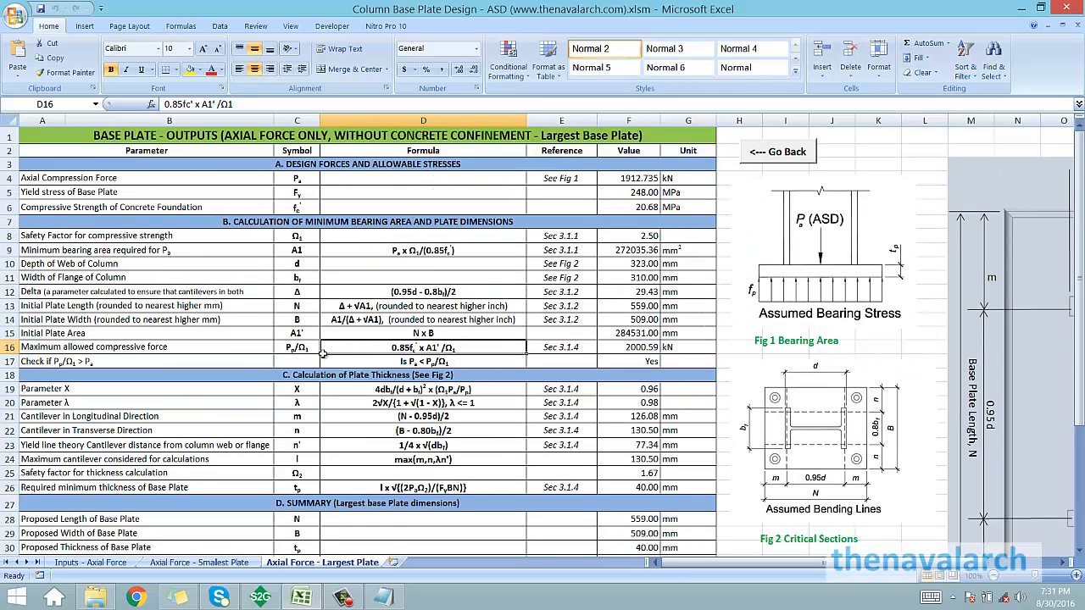
mouse_move(333, 383)
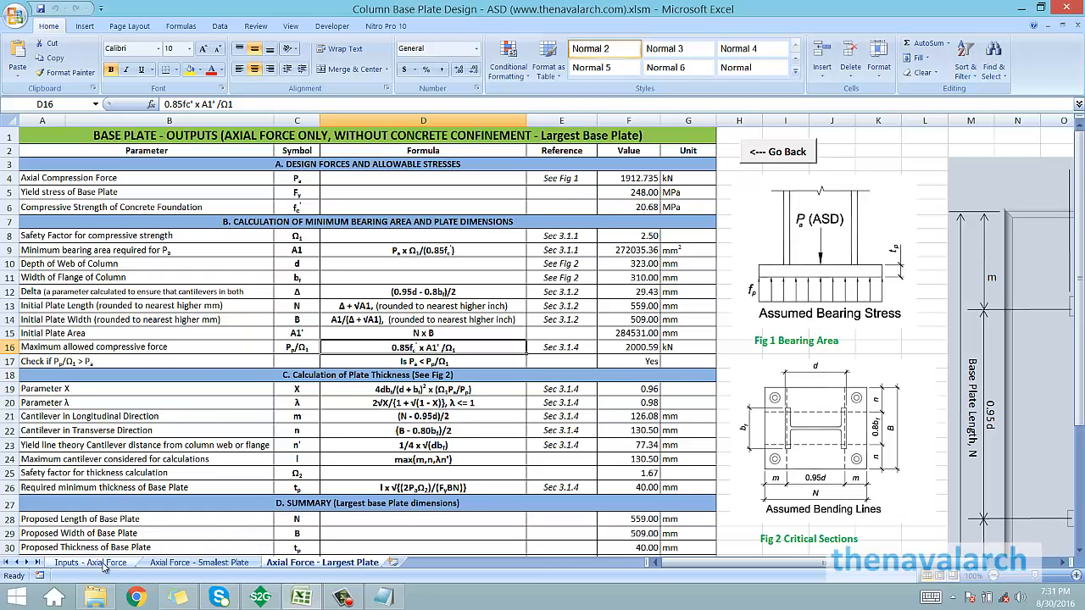
left_click(199, 563)
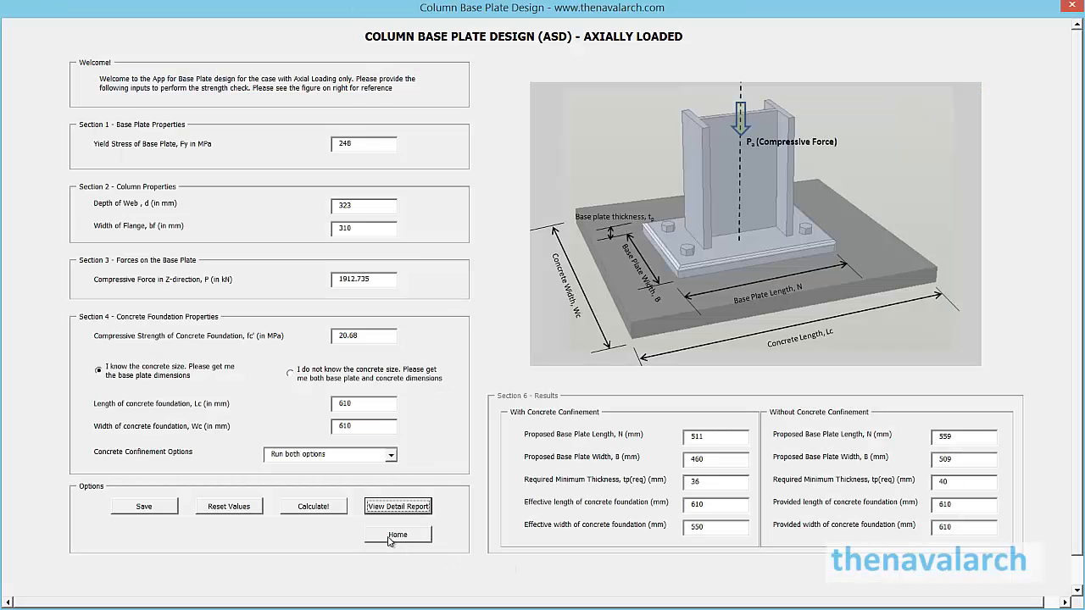
- Return to the Intro sheet and start Case 2, the axial load plus moment design form
left_click(396, 534)
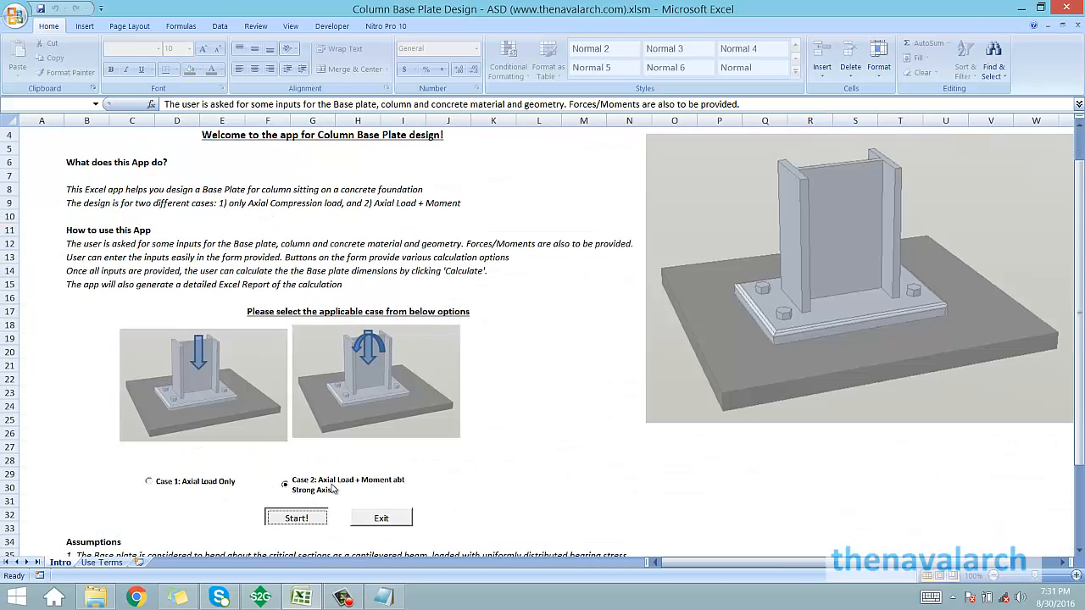
left_click(295, 519)
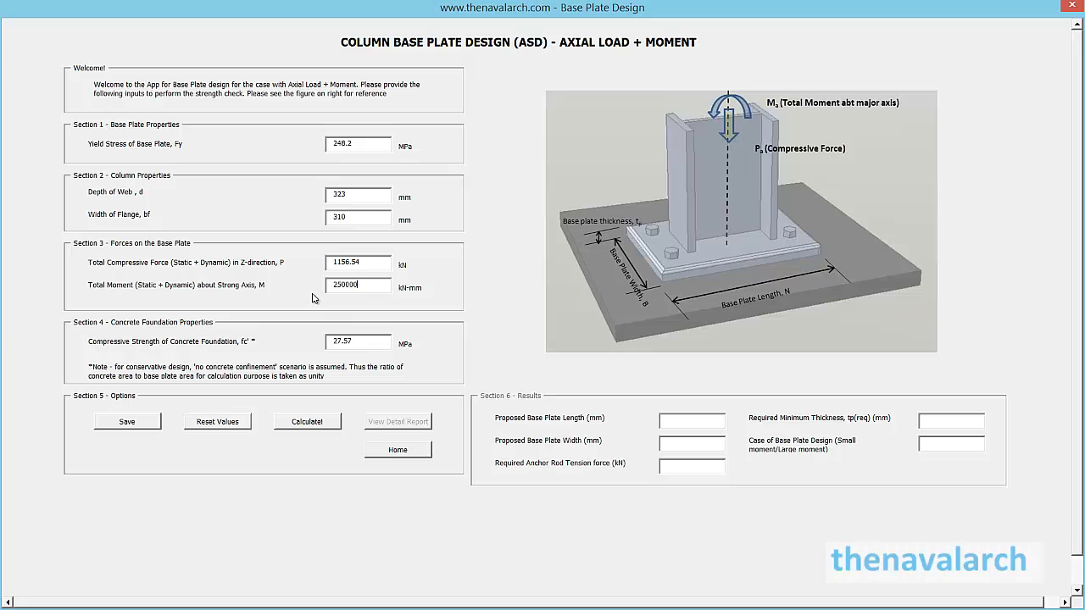
mouse_move(190, 362)
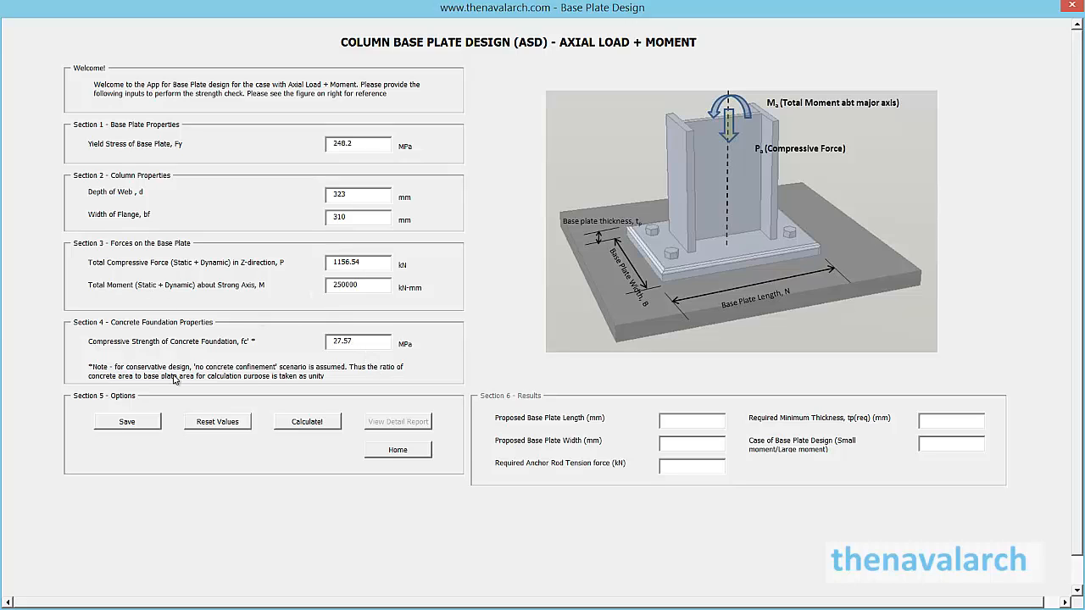
mouse_move(227, 312)
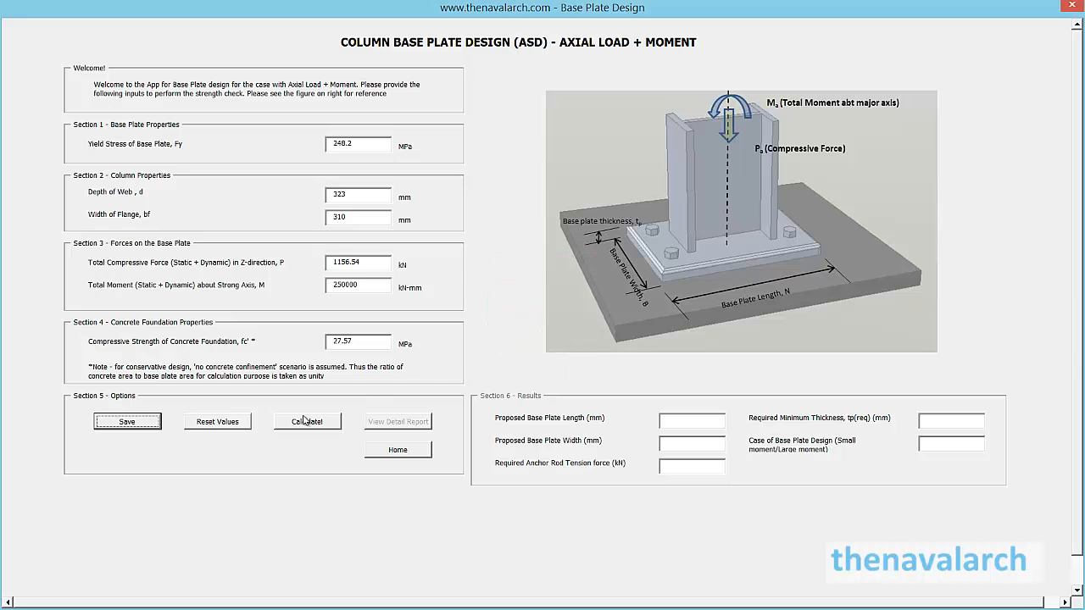
- Close the moment form and view the Intro sheet's assumptions and references
left_click(306, 420)
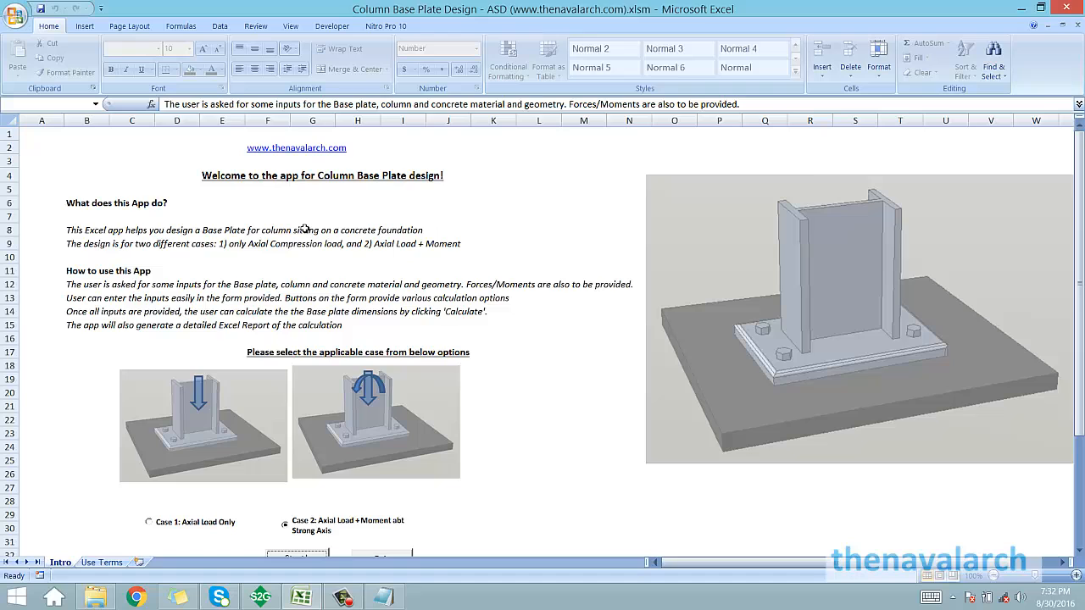
scroll("down", 3)
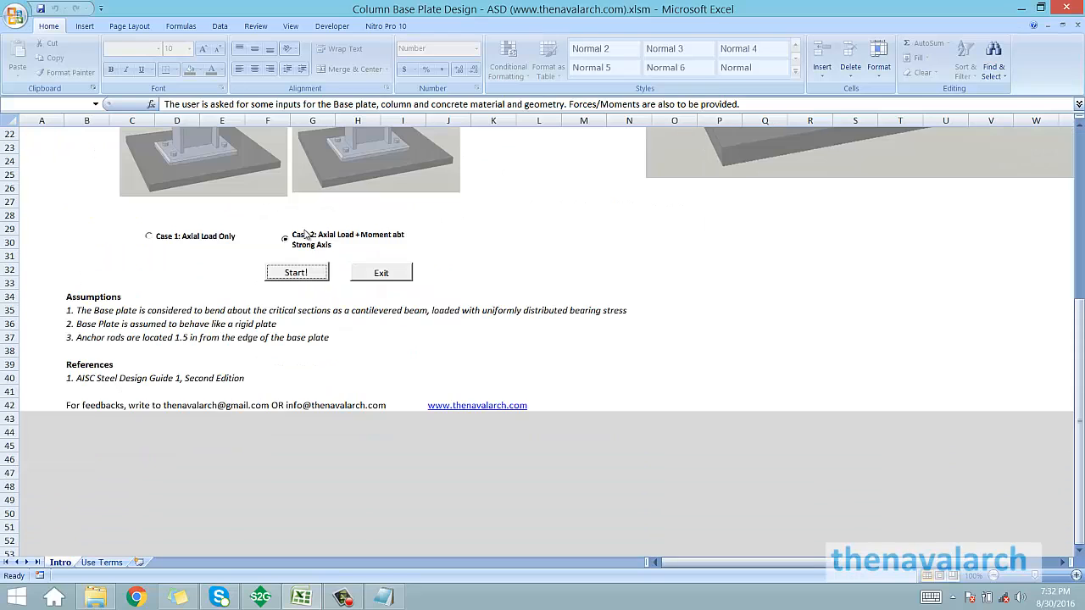